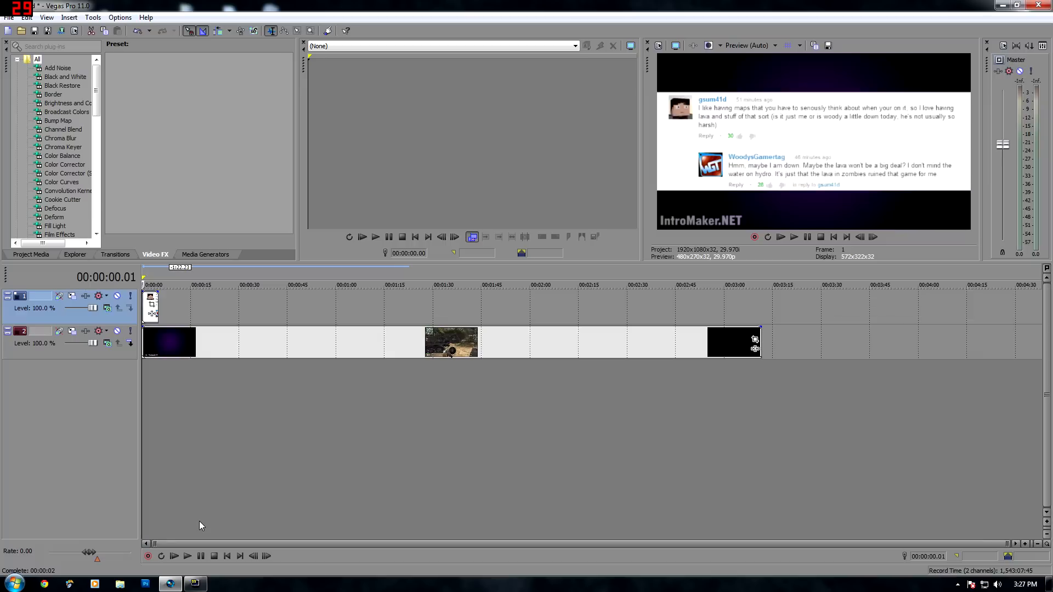
{"action": "mouse_move", "coordinate": [231, 515]}
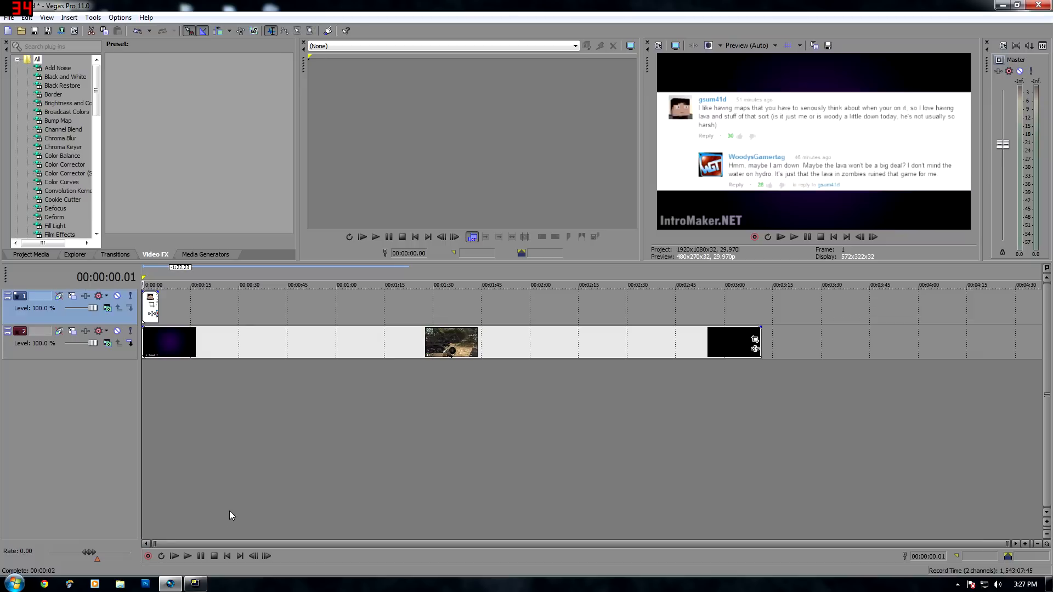
{"action": "mouse_move", "coordinate": [235, 513]}
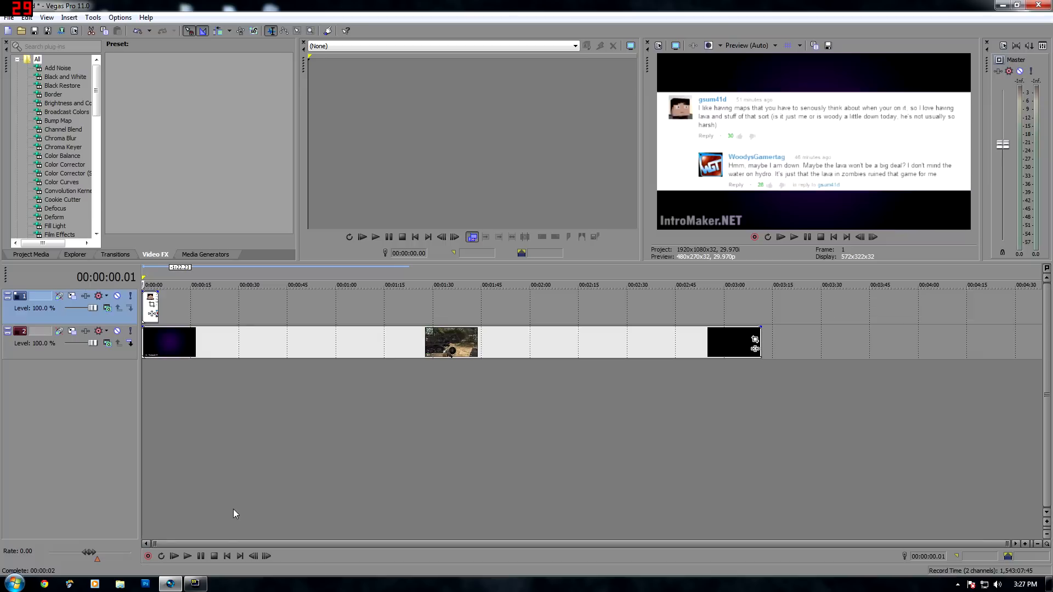
{"action": "mouse_move", "coordinate": [237, 510]}
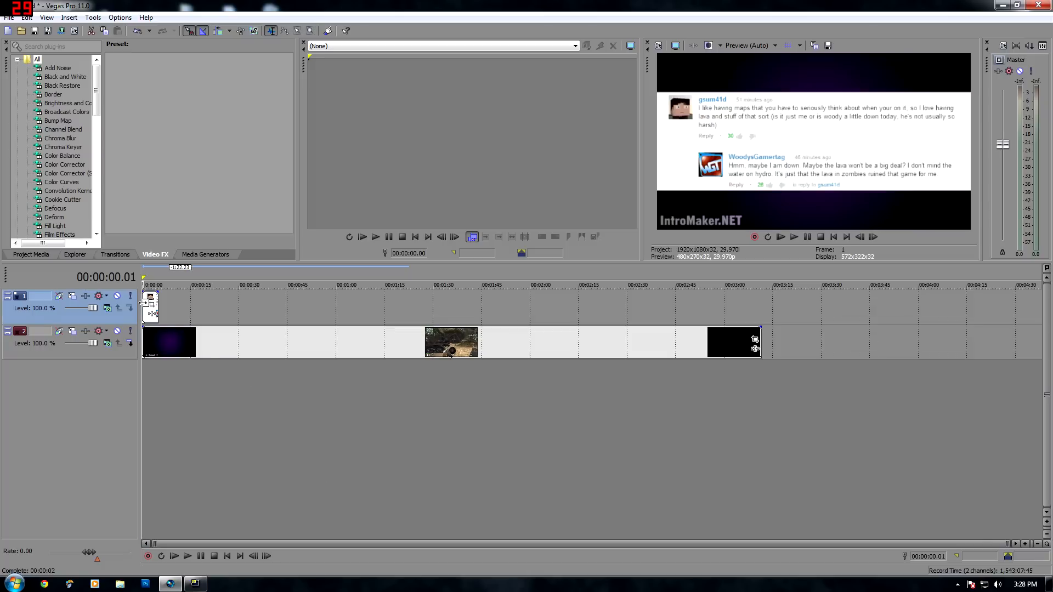
{"action": "mouse_move", "coordinate": [151, 314]}
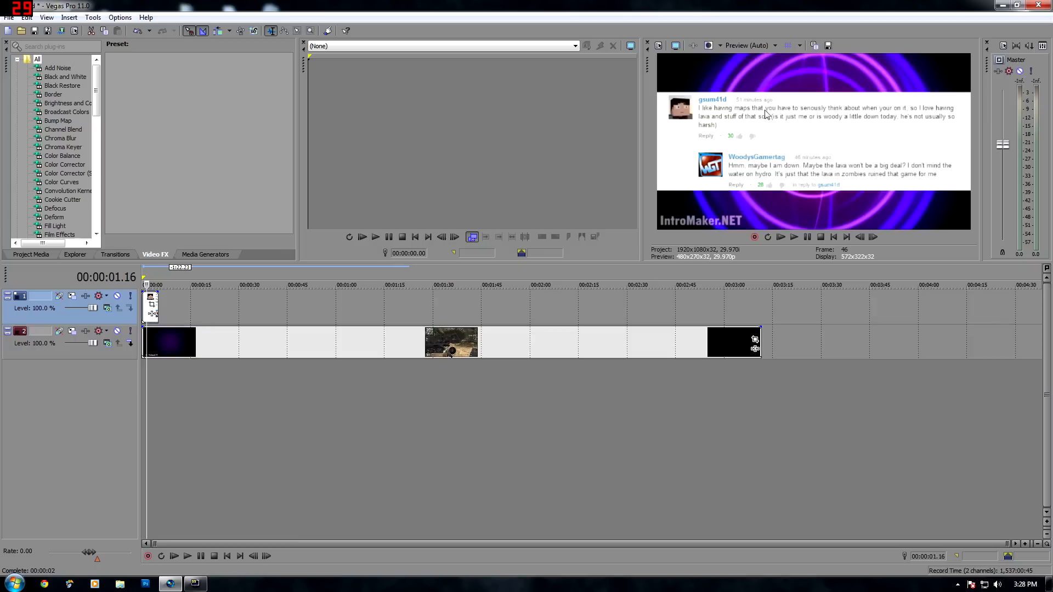
{"action": "mouse_move", "coordinate": [816, 279]}
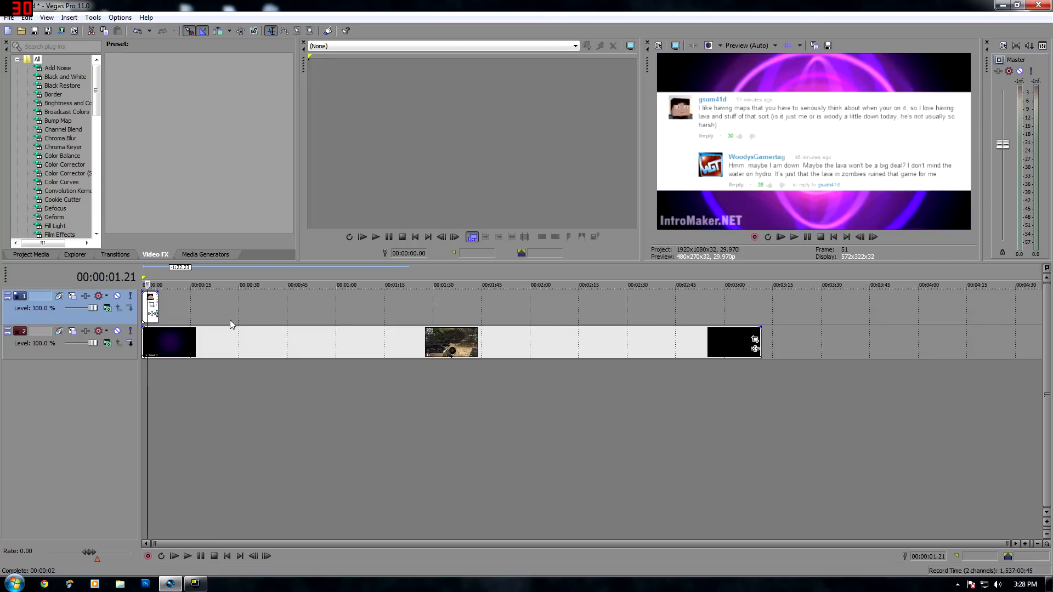
{"action": "mouse_move", "coordinate": [455, 366]}
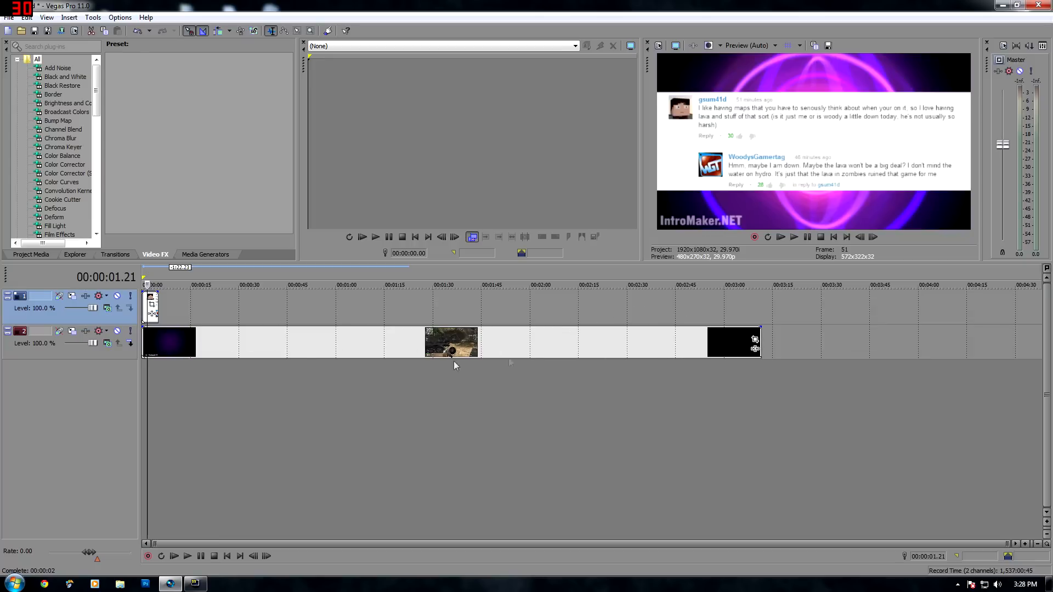
{"action": "mouse_move", "coordinate": [216, 327]}
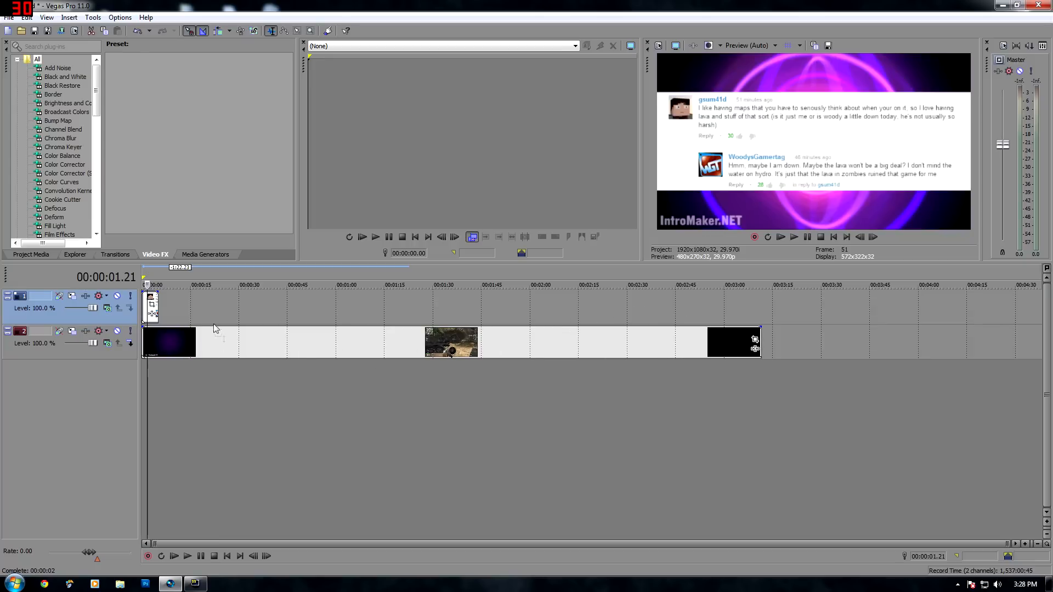
{"action": "mouse_move", "coordinate": [804, 312]}
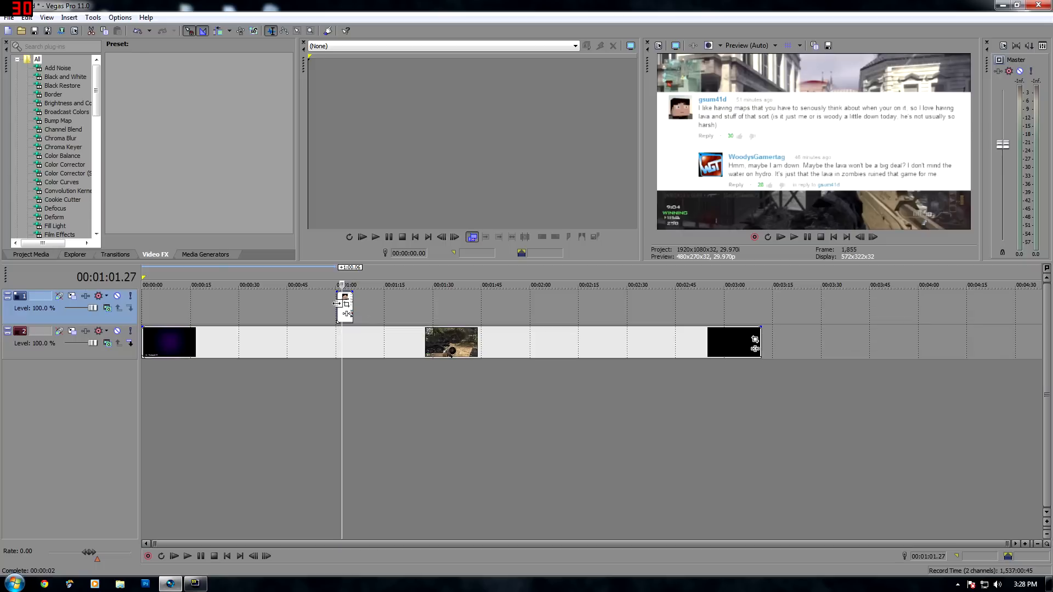
{"action": "mouse_move", "coordinate": [345, 305]}
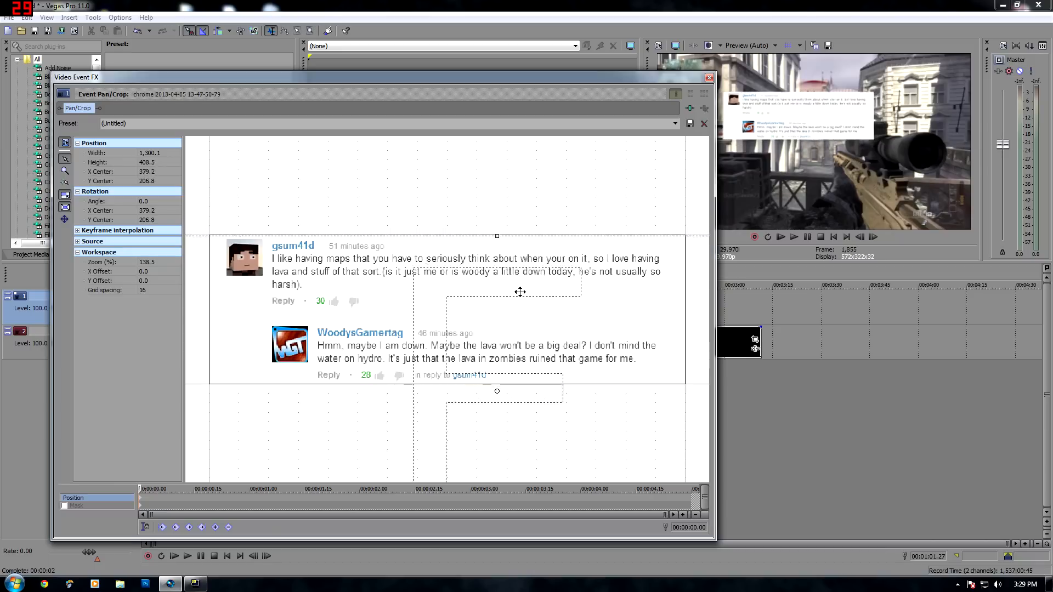
Apply the 16:9 Pan/Crop preset and reposition the frame so the comment sits small at top.
{"action": "left_click_drag", "start_coordinate": [521, 292], "coordinate": [547, 165]}
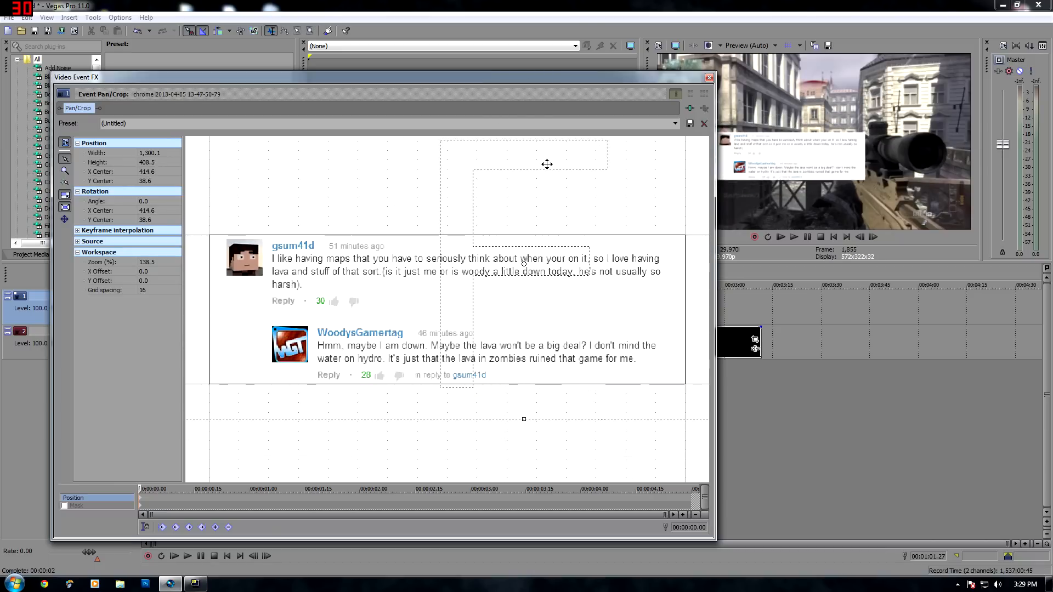
{"action": "left_click", "coordinate": [675, 123]}
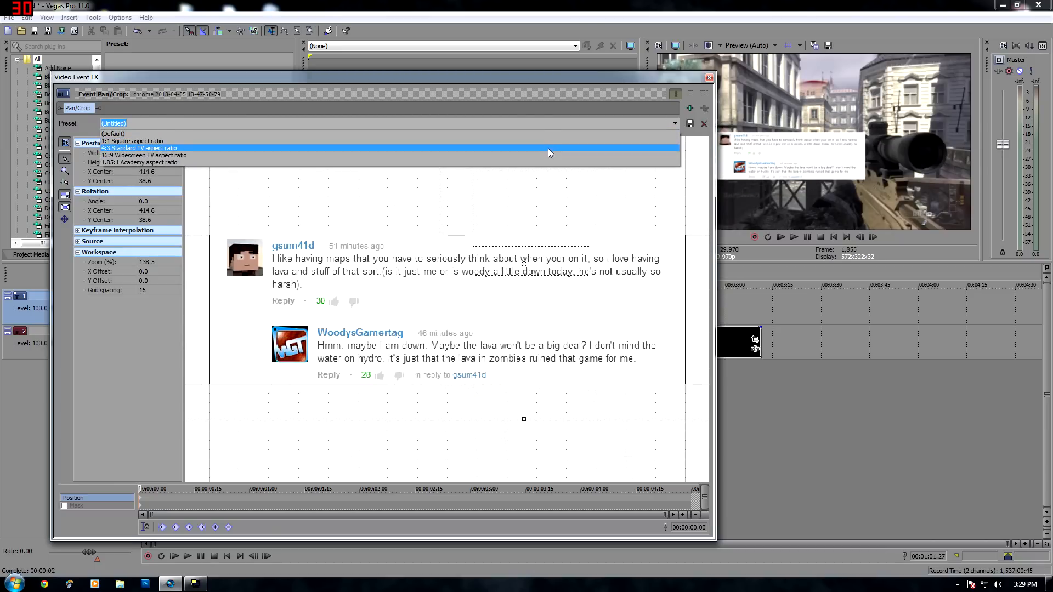
{"action": "left_click", "coordinate": [147, 155]}
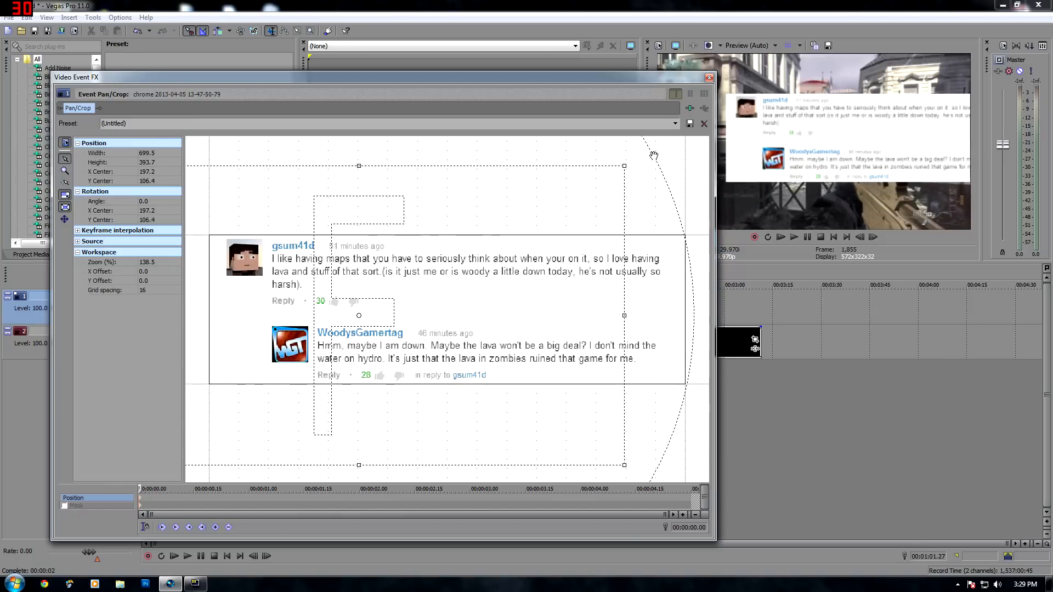
{"action": "left_click", "coordinate": [675, 123]}
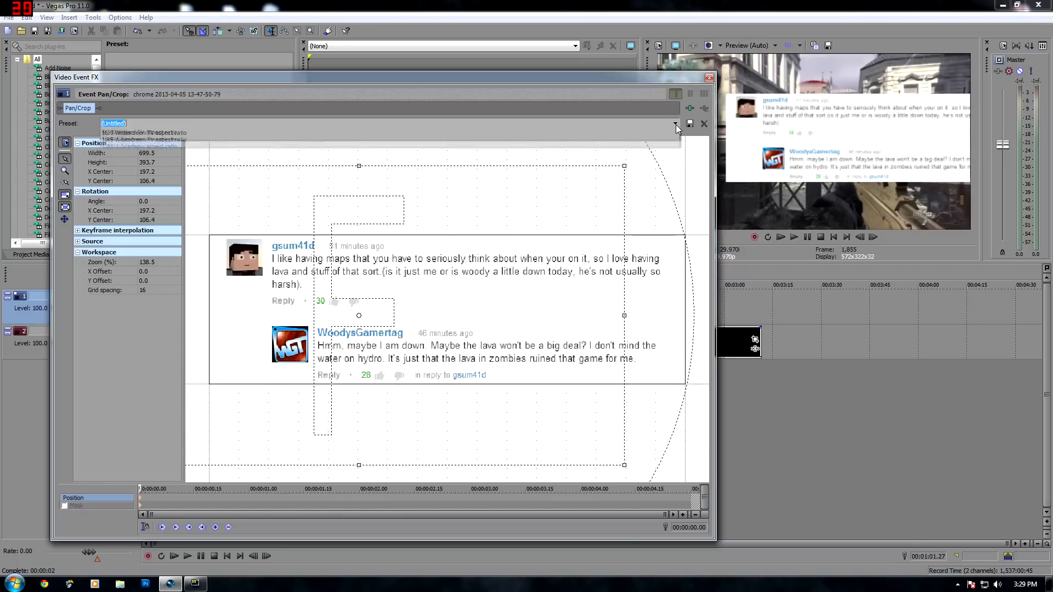
{"action": "left_click", "coordinate": [674, 123]}
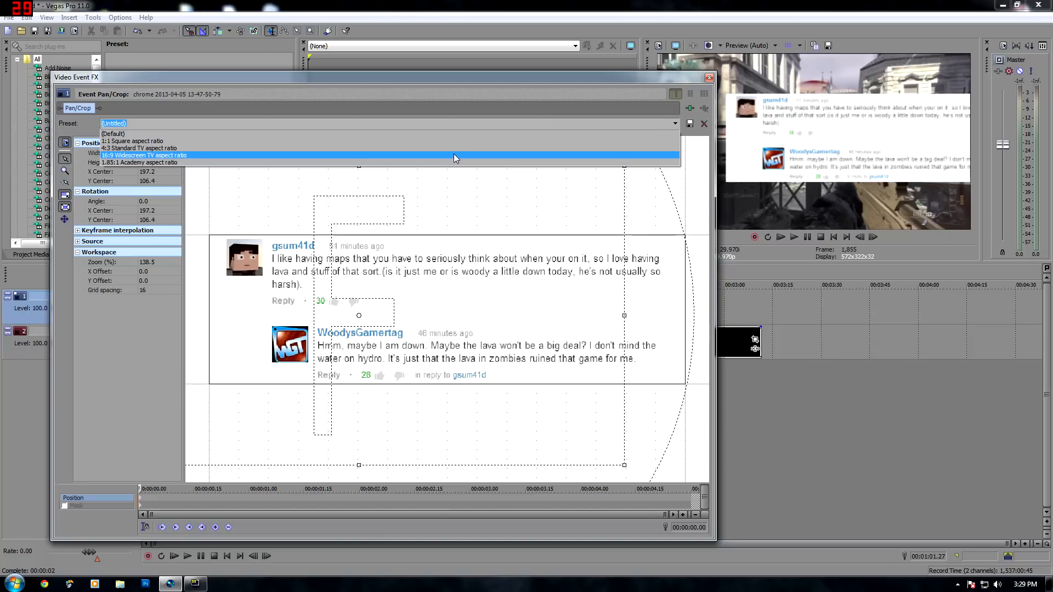
{"action": "left_click", "coordinate": [144, 155]}
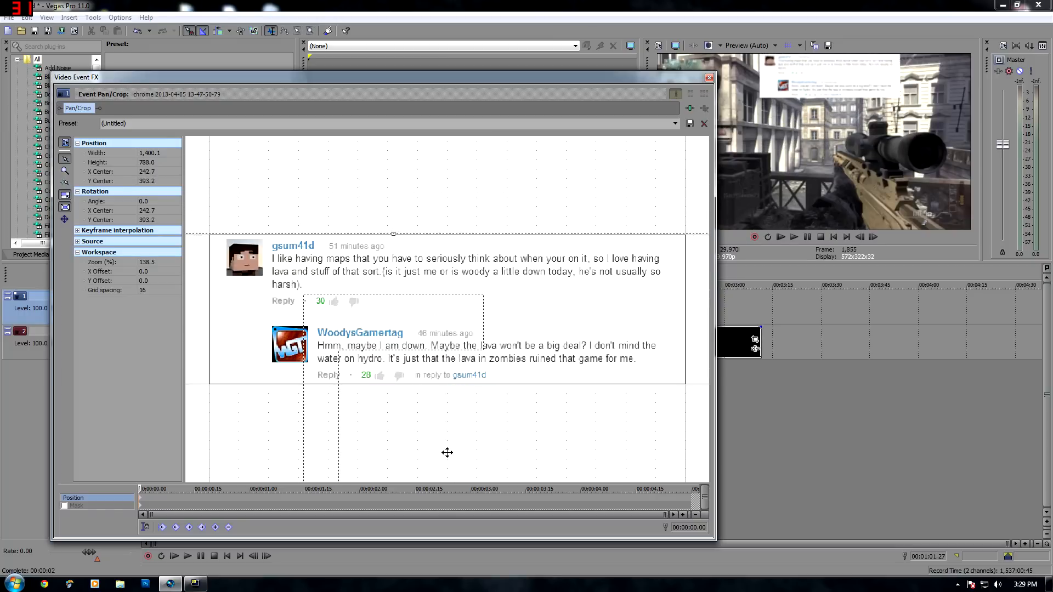
{"action": "left_click_drag", "start_coordinate": [448, 452], "coordinate": [469, 451]}
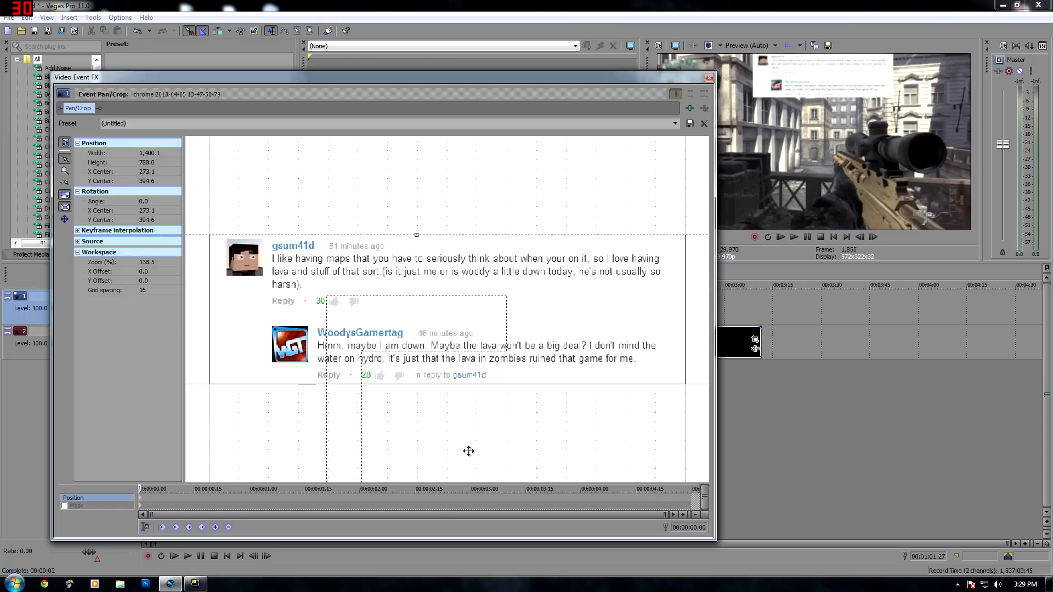
{"action": "mouse_move", "coordinate": [649, 215]}
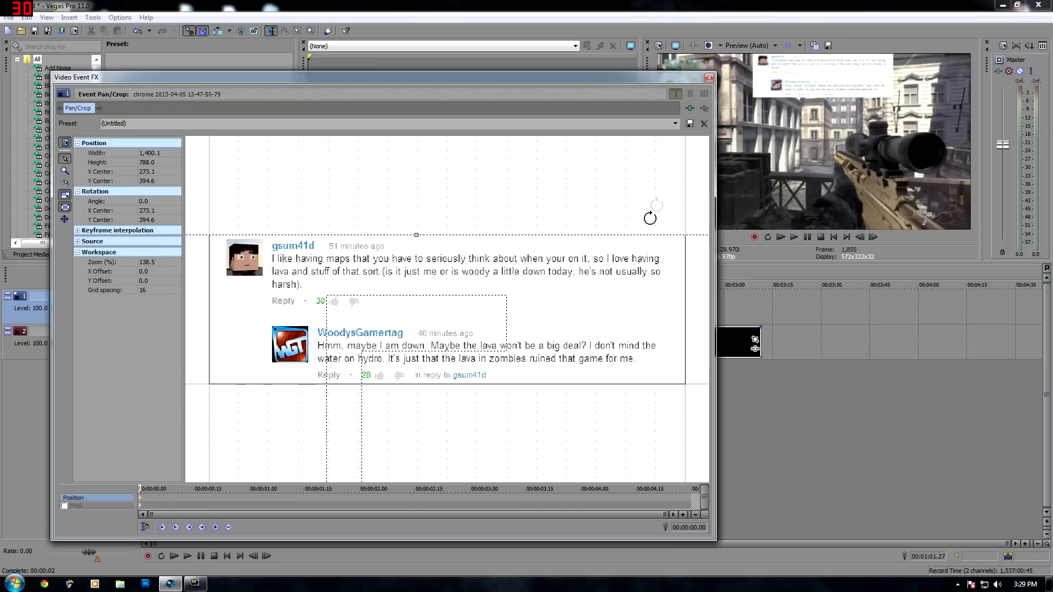
{"action": "mouse_move", "coordinate": [622, 245]}
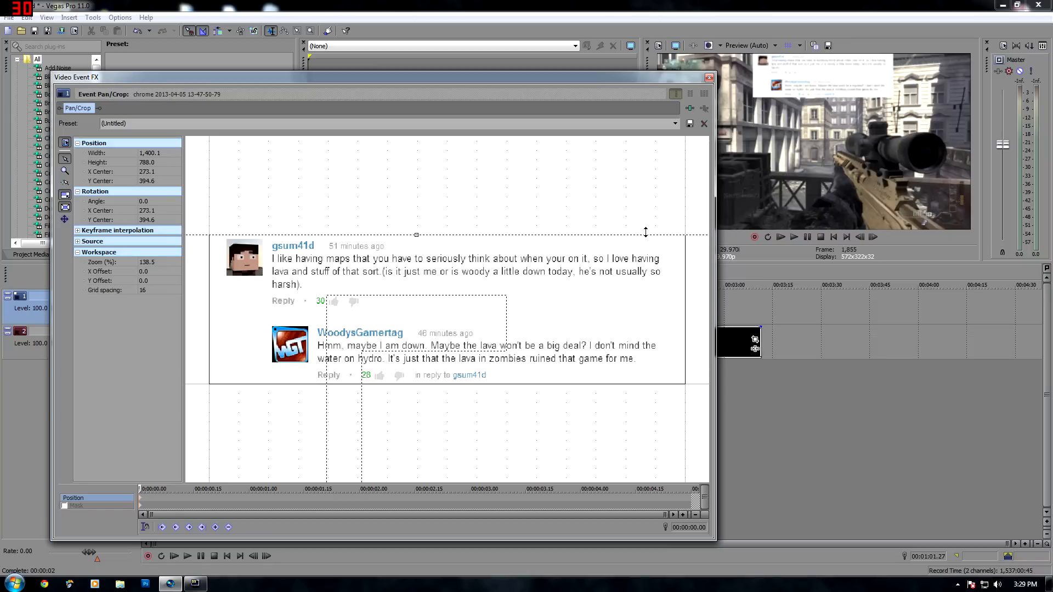
{"action": "left_click", "coordinate": [705, 78]}
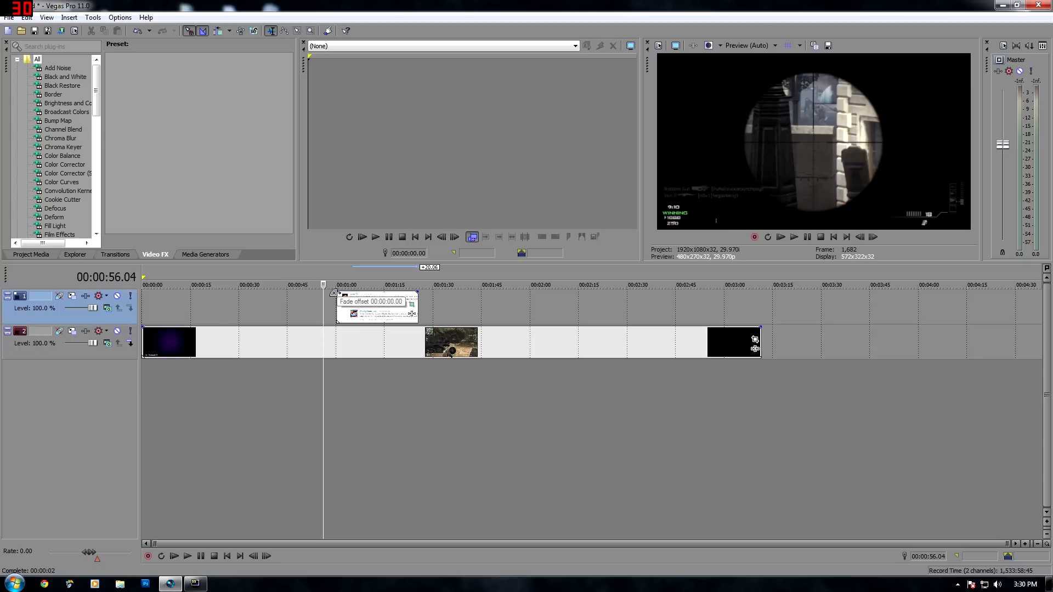
Add a fade-in to the start of the comment screenshot clip.
{"action": "left_click_drag", "start_coordinate": [335, 299], "coordinate": [345, 305]}
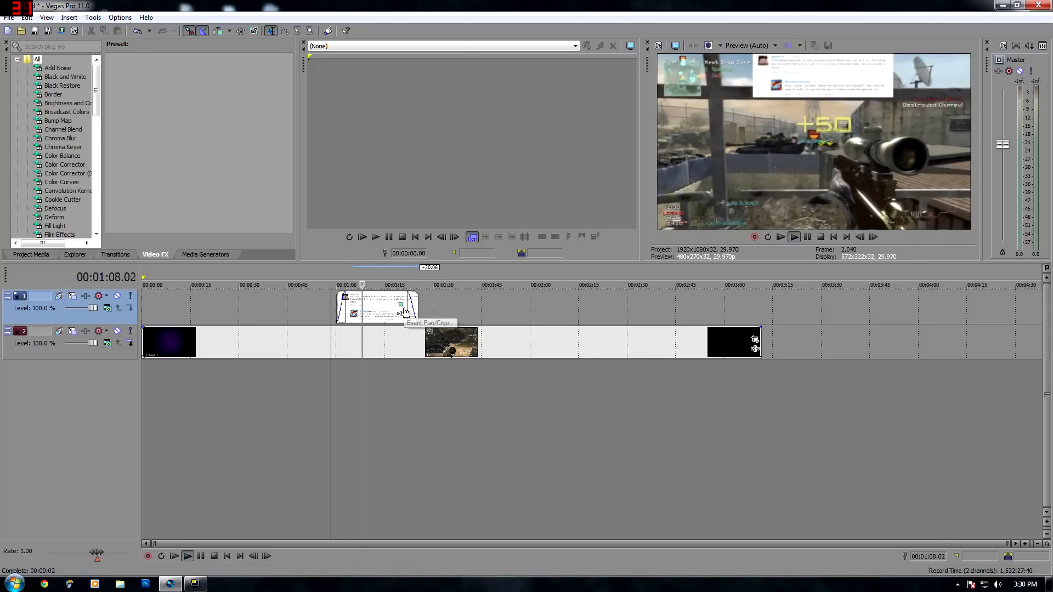
{"action": "left_click", "coordinate": [400, 284]}
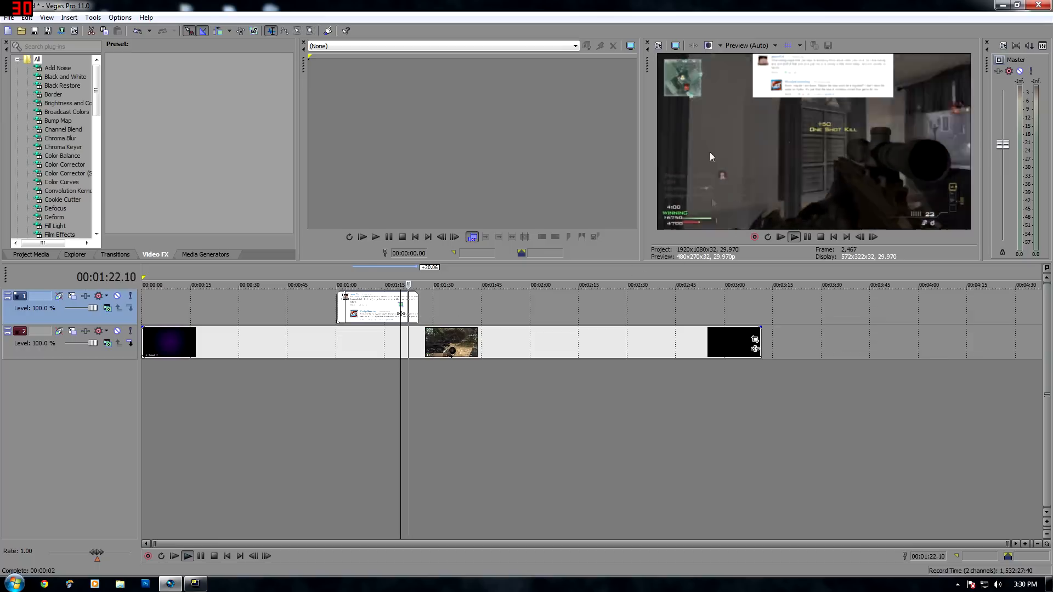
{"action": "left_click", "coordinate": [793, 236]}
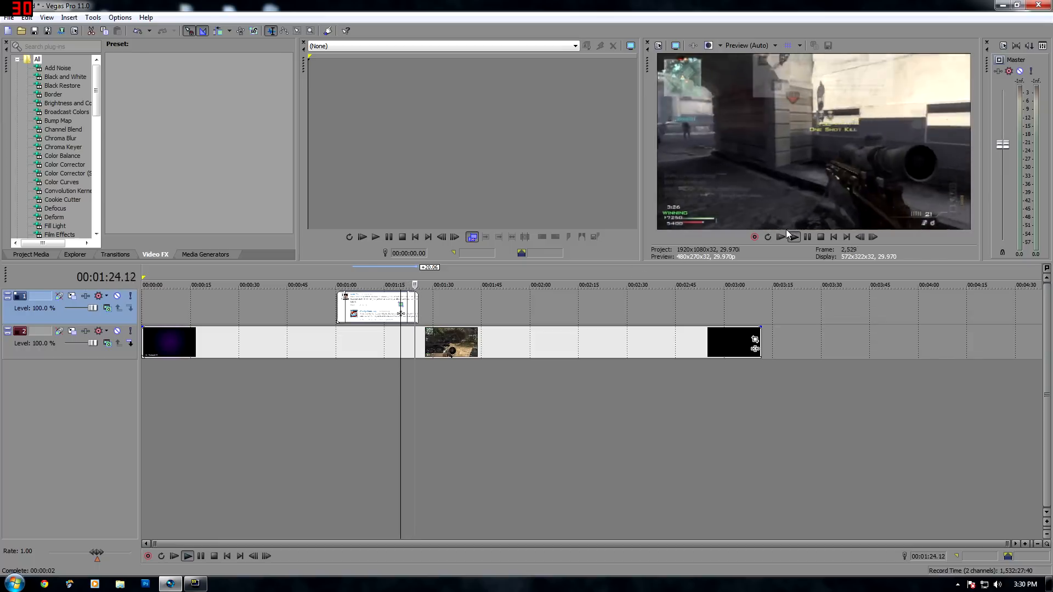